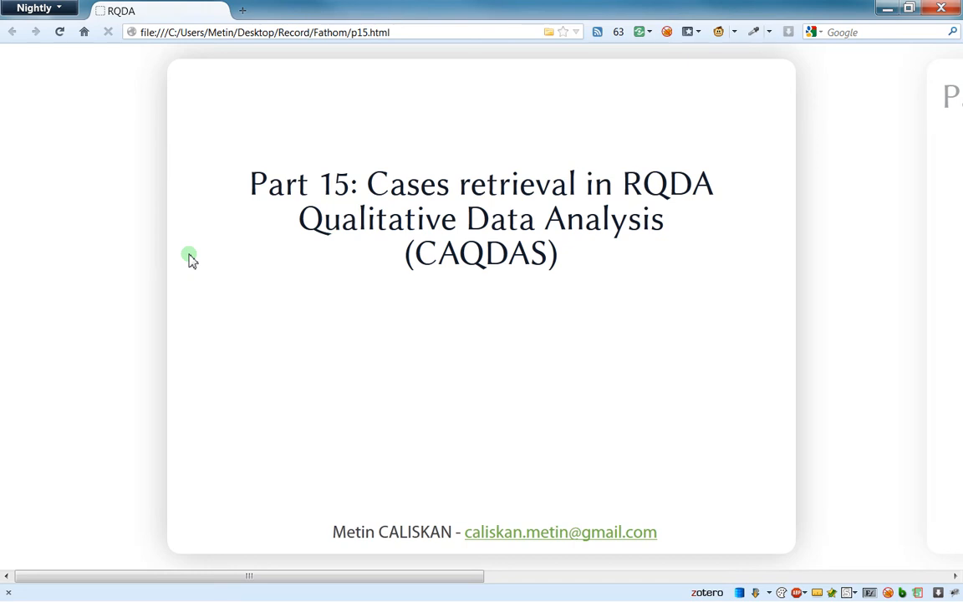
mouse_move(352, 174)
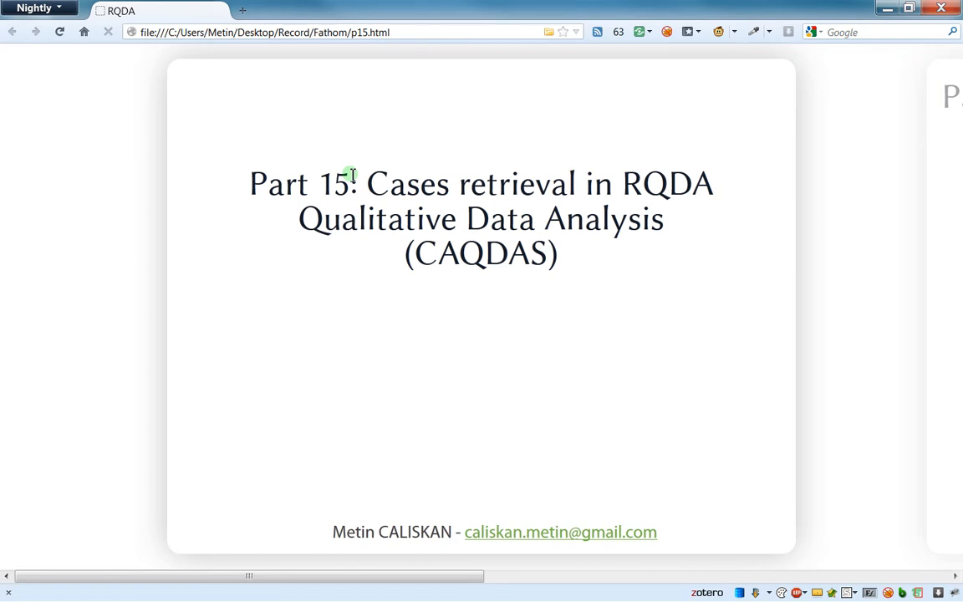
mouse_move(344, 197)
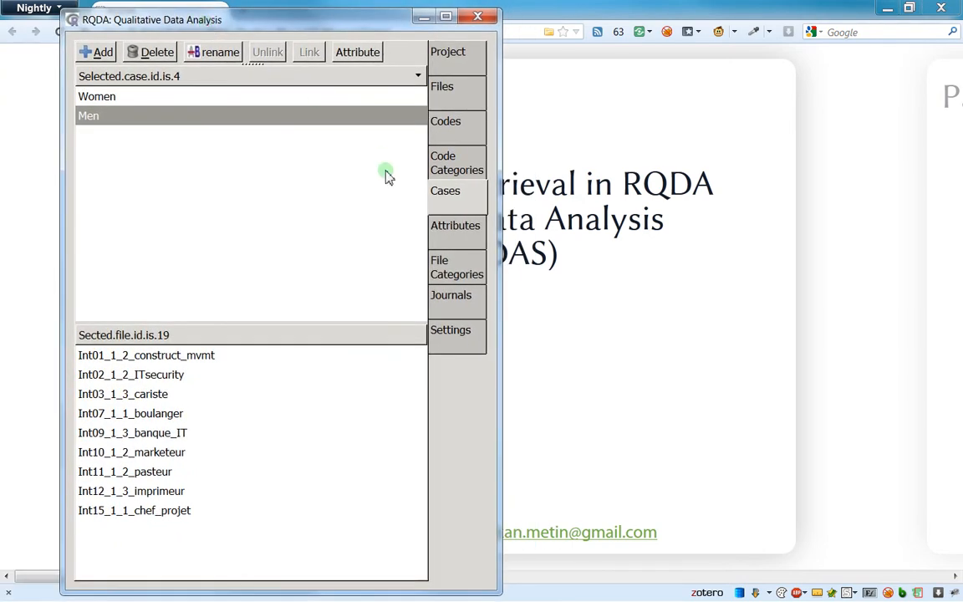
- Browse the Women and Men cases, then set Type of Retrieval to unconditional in Settings
click(97, 96)
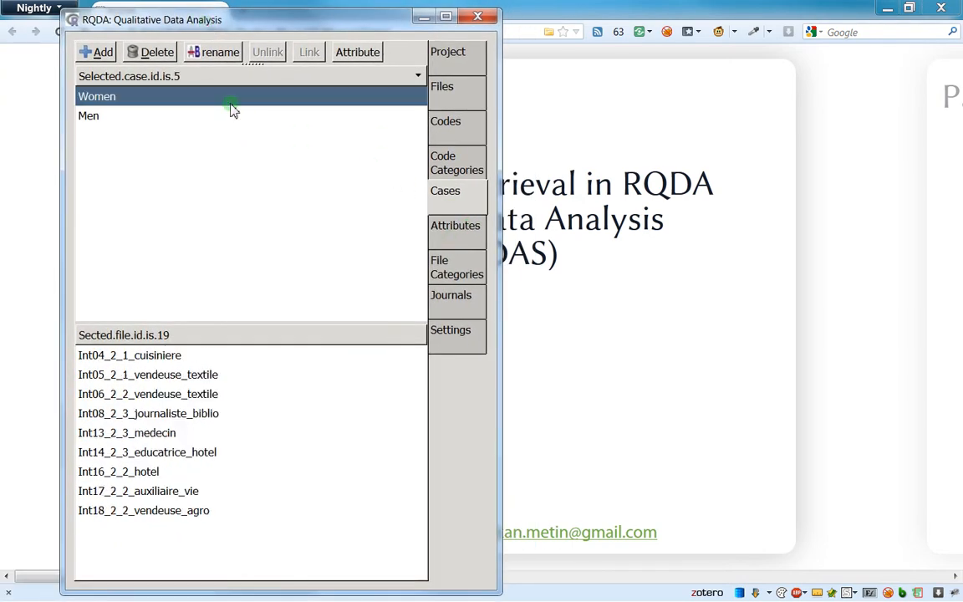
click(88, 115)
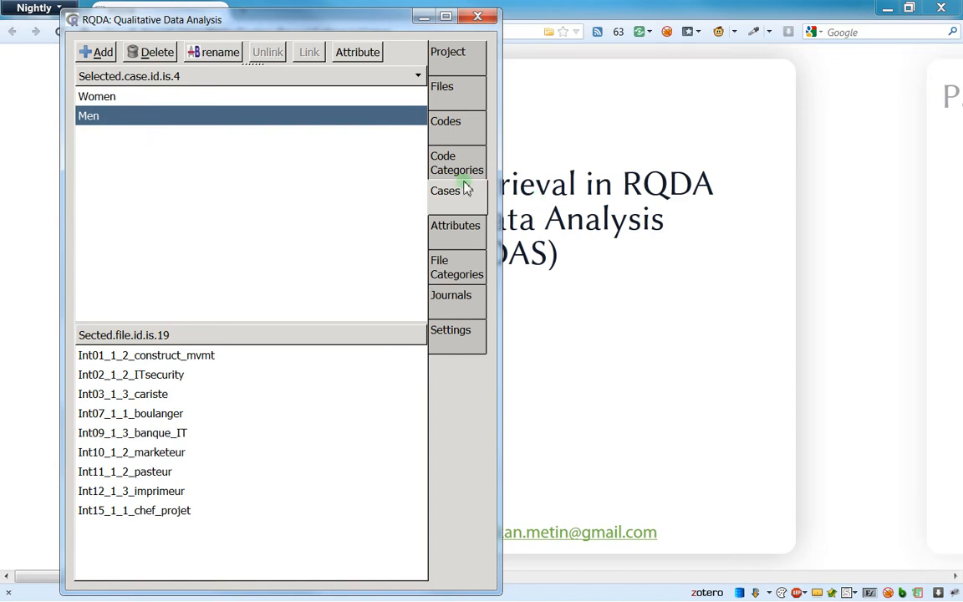
click(451, 330)
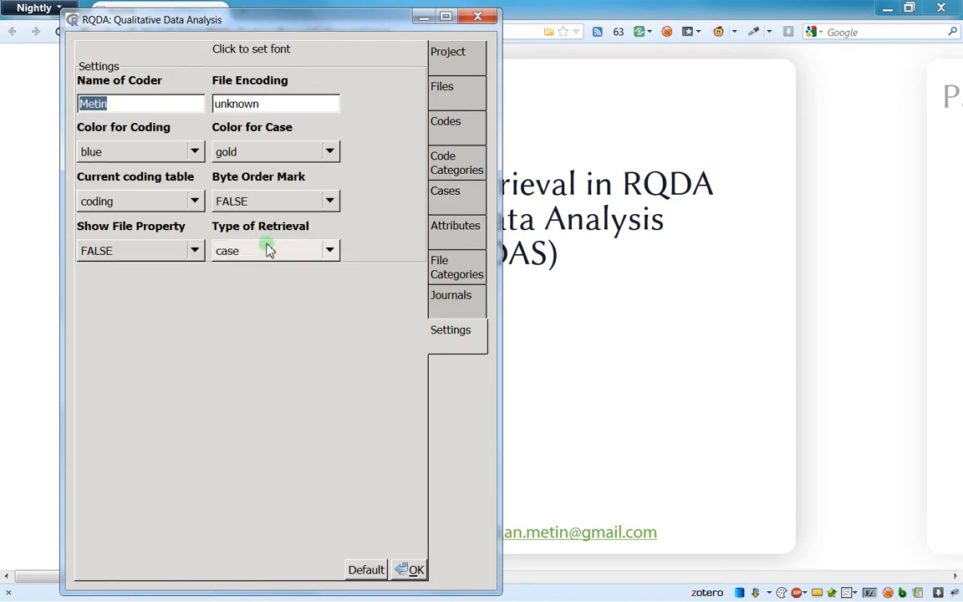
click(247, 250)
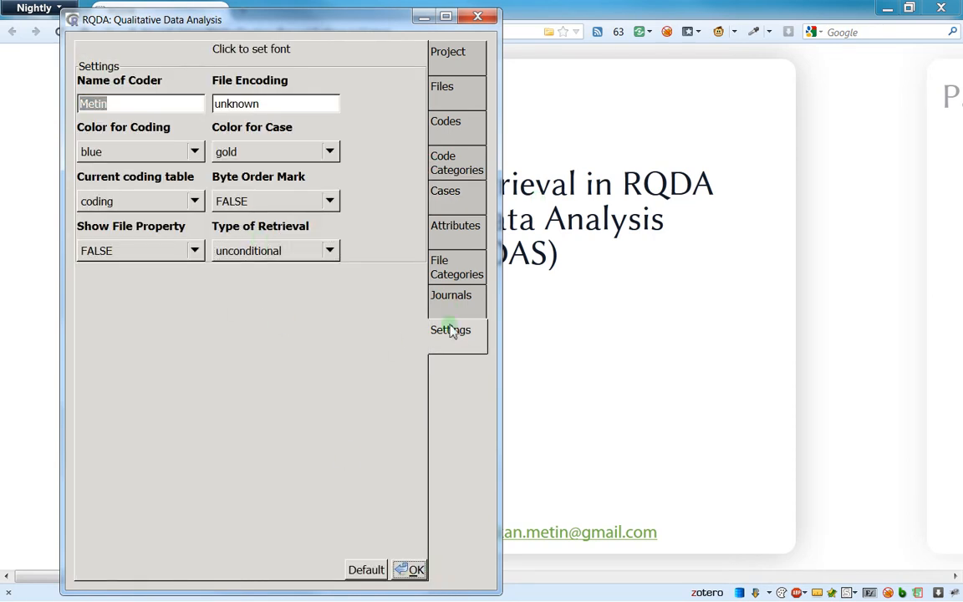
- Retrieve the Facebook code's 12 codings from 10 files and scroll through the results
click(445, 121)
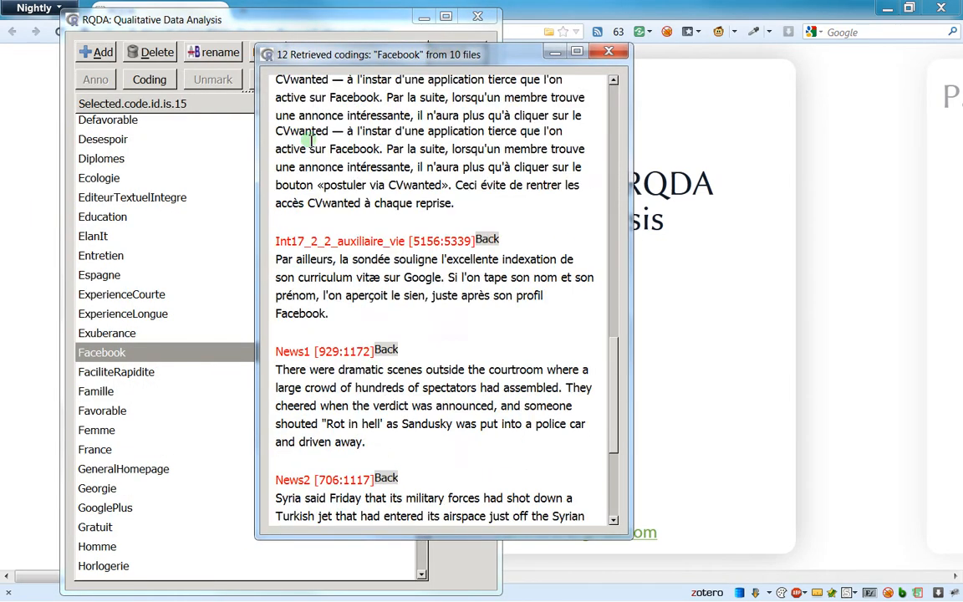
scroll(down, 3)
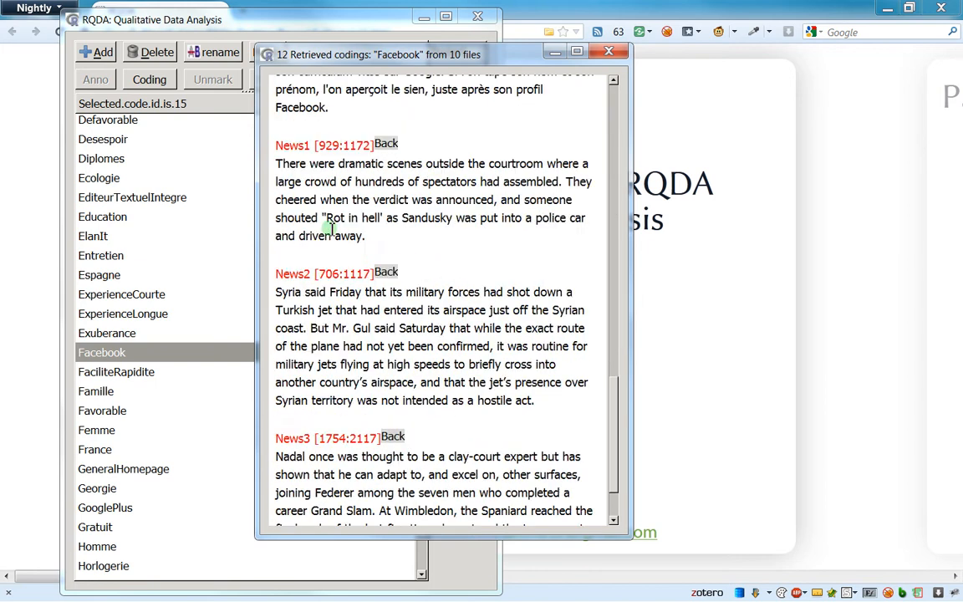
scroll(down, 3)
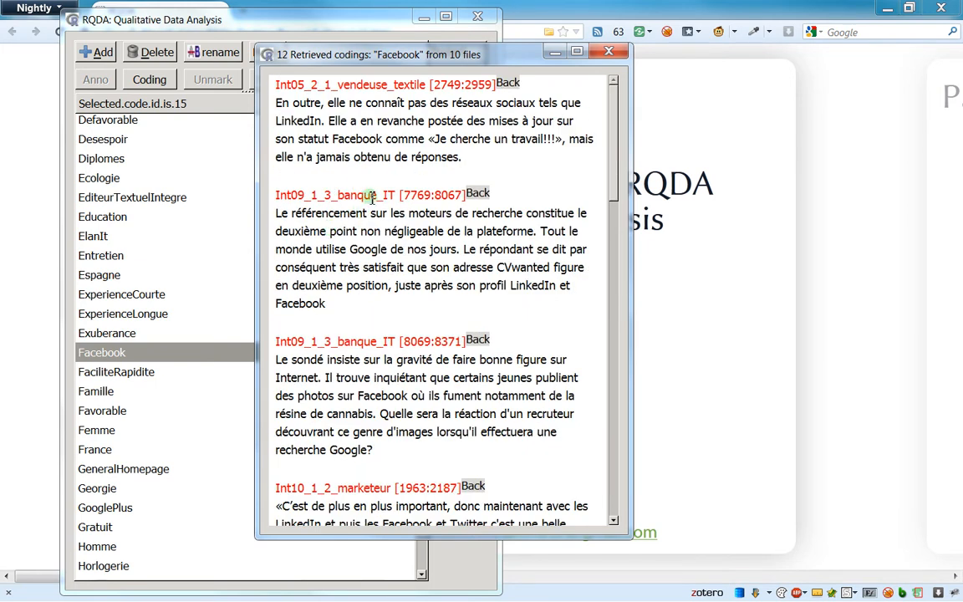
click(609, 50)
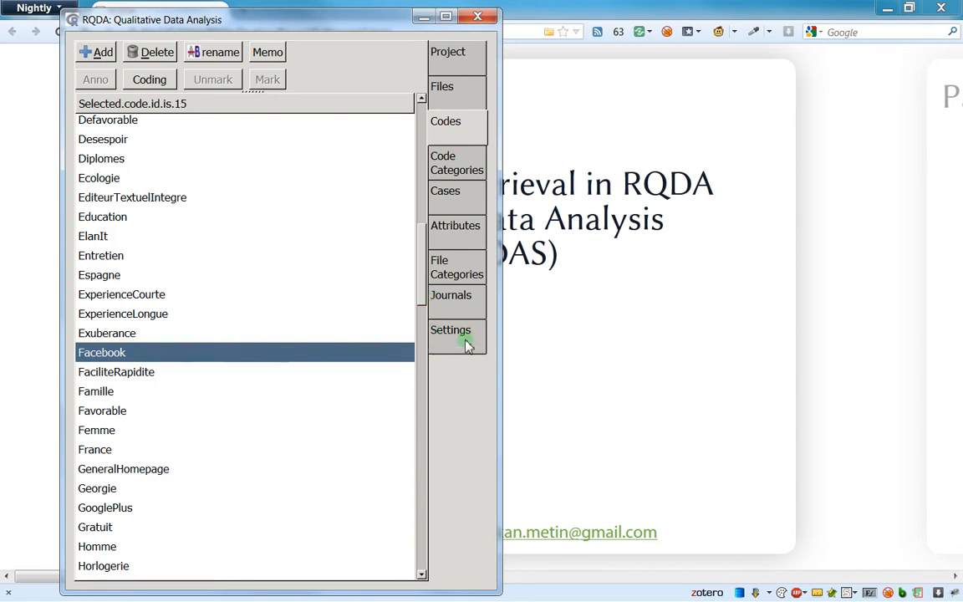
- Set Type of Retrieval to 'case' in the project settings
click(450, 330)
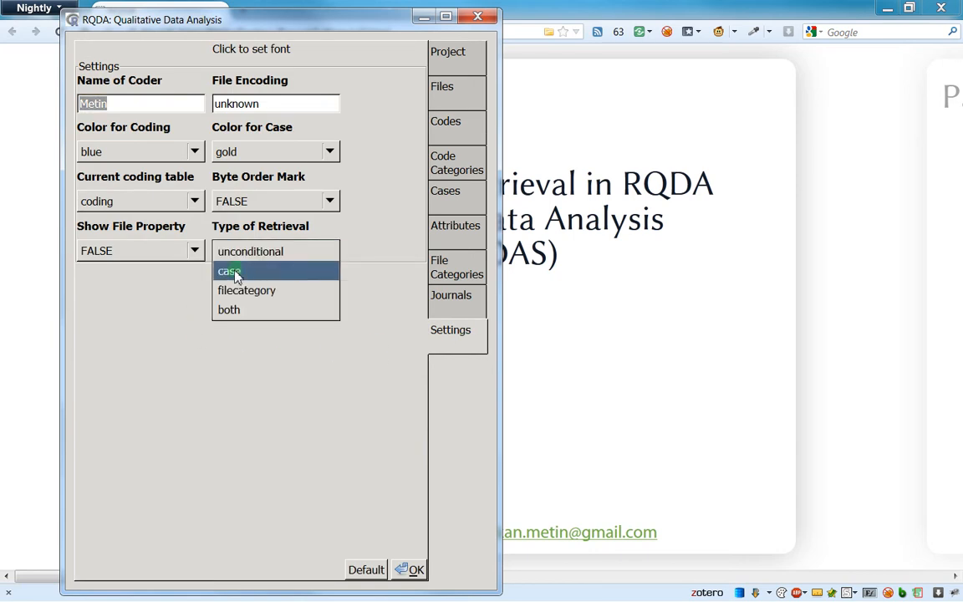
click(228, 271)
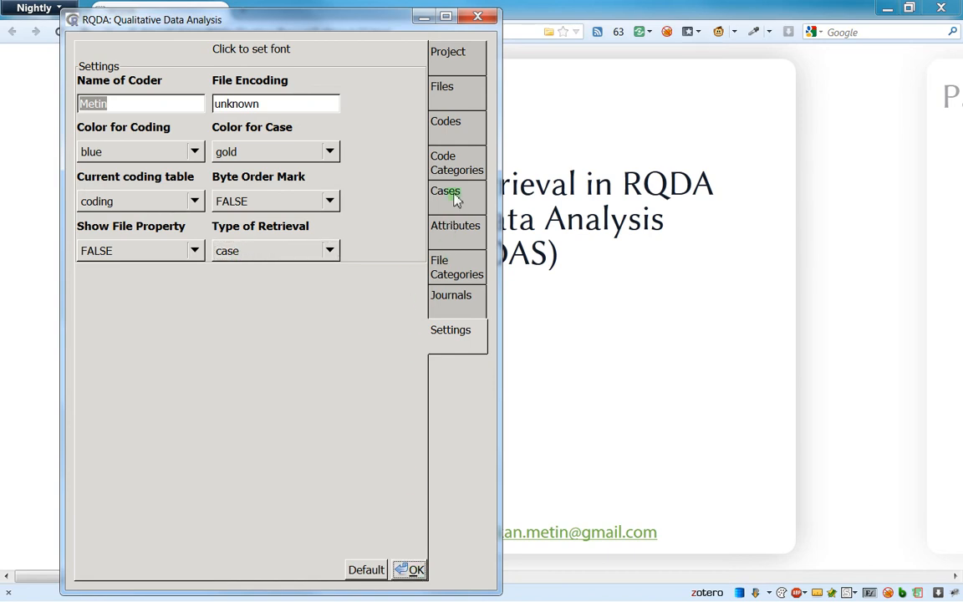
- Select the Women case and retrieve Facebook codings, returning 3 codings from 3 files
click(445, 191)
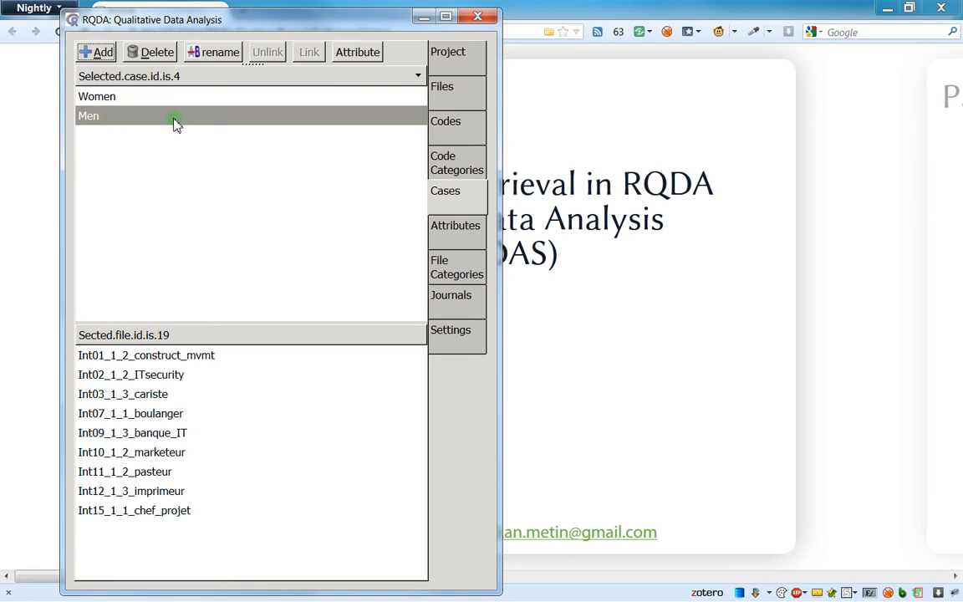
click(97, 95)
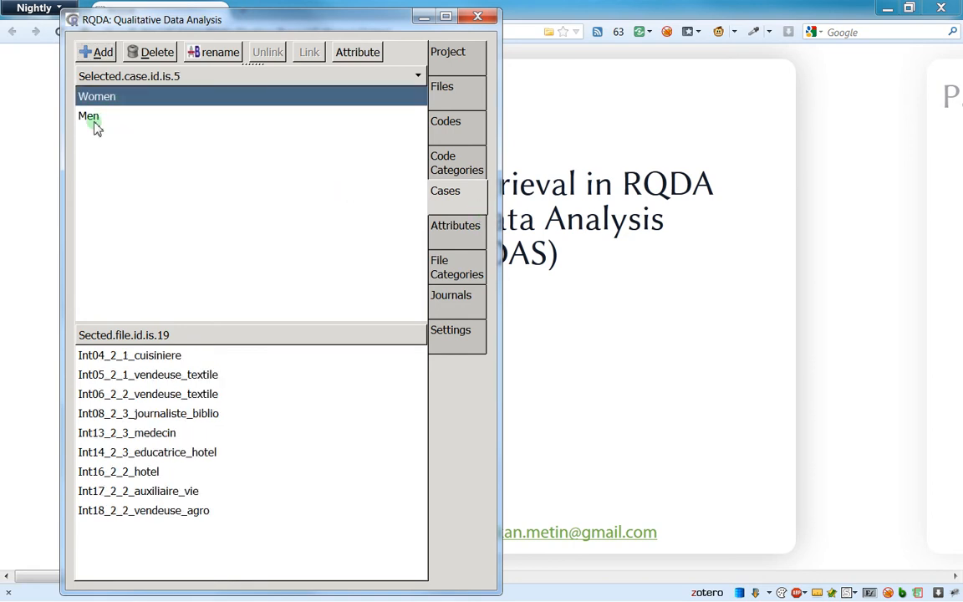
click(97, 95)
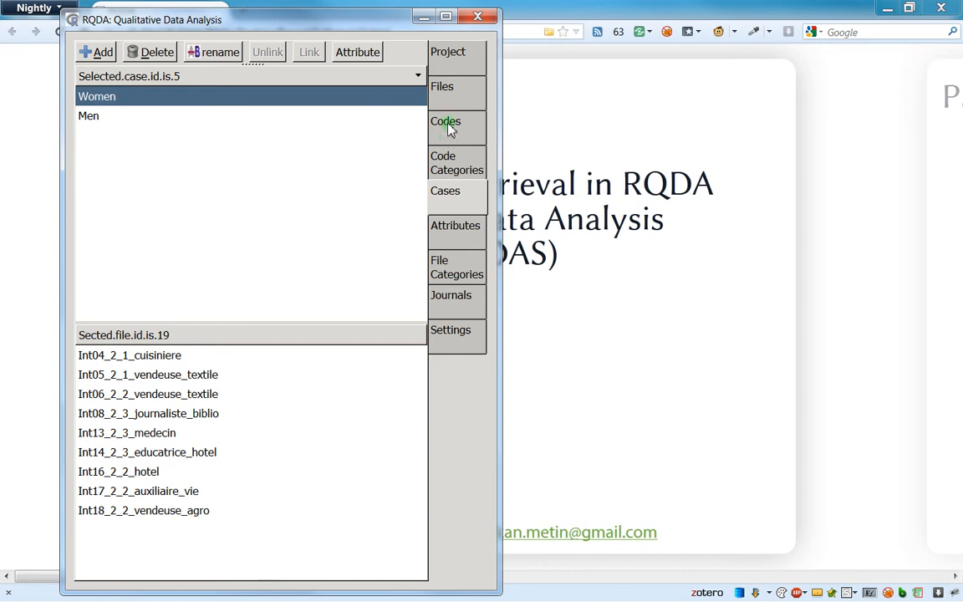
click(441, 87)
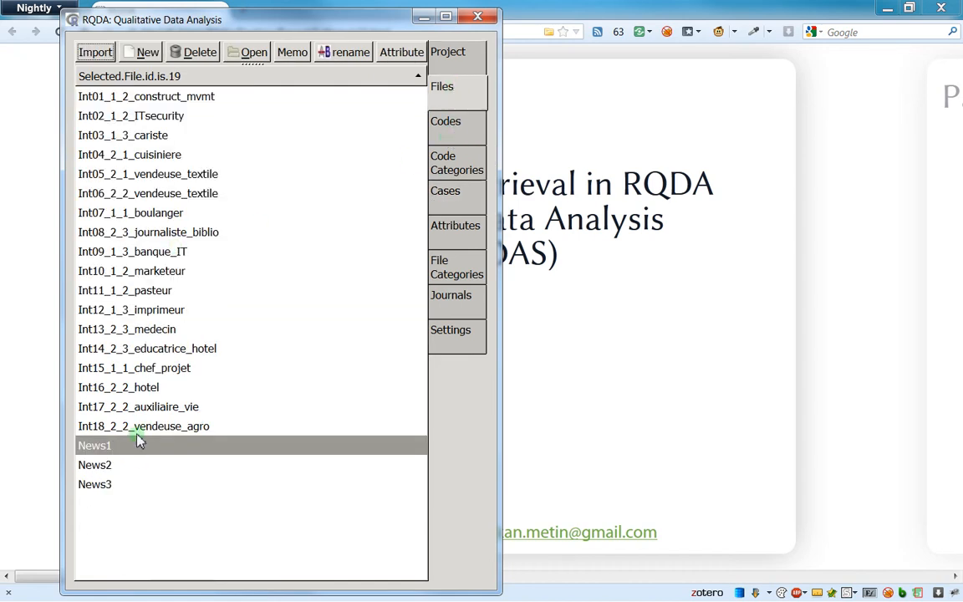
click(445, 121)
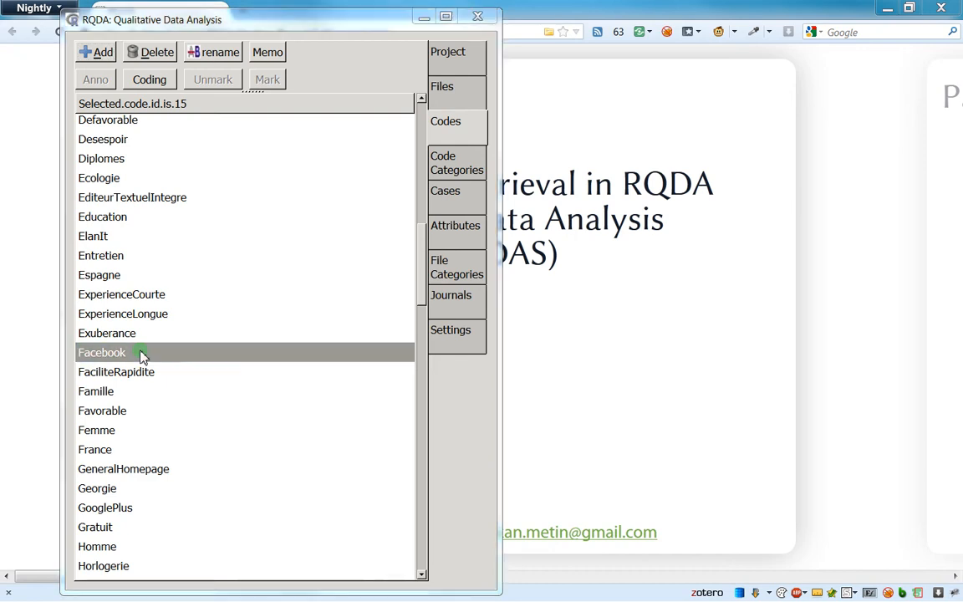
double_click(101, 352)
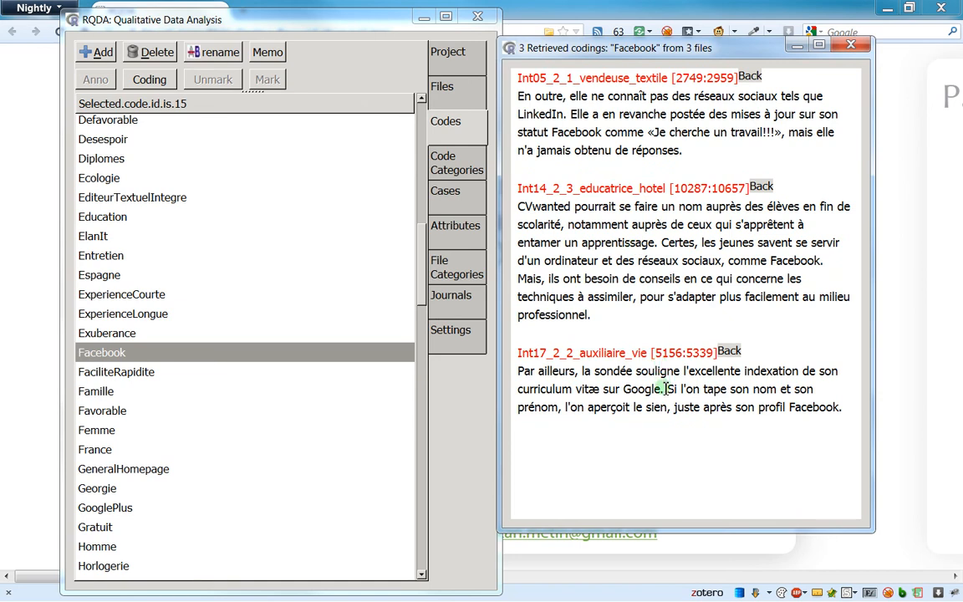
mouse_move(833, 368)
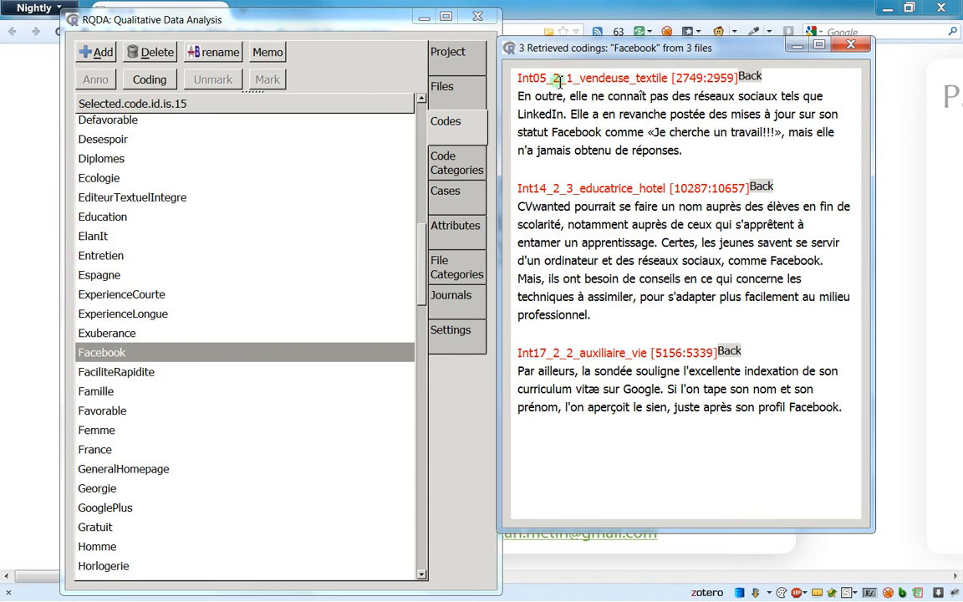
mouse_move(598, 117)
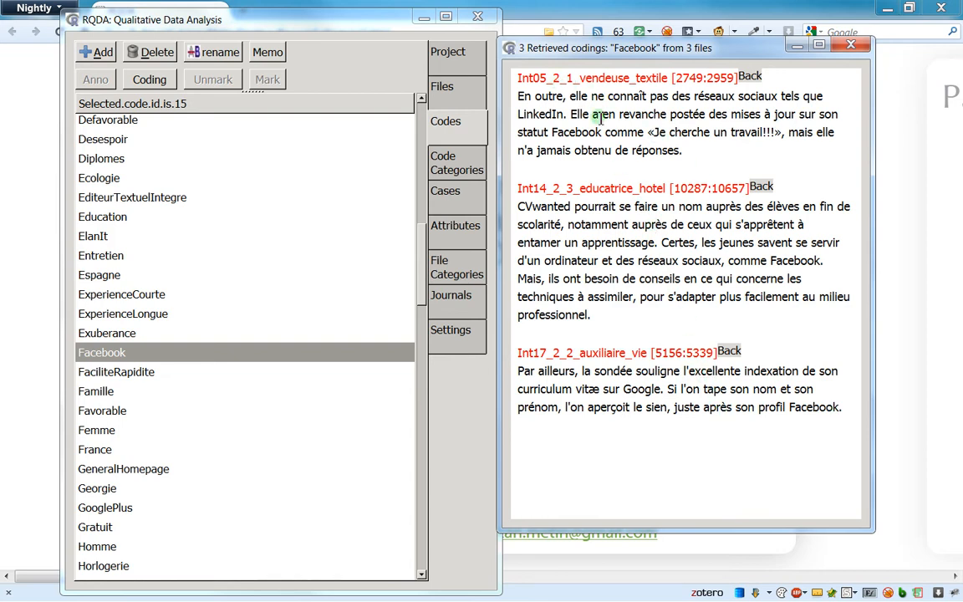
mouse_move(592, 331)
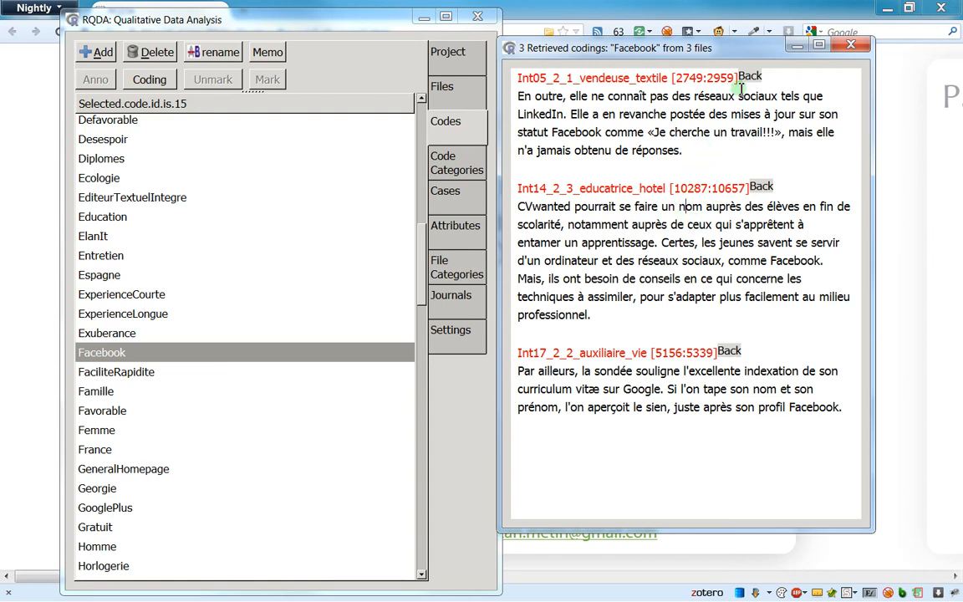
mouse_move(749, 170)
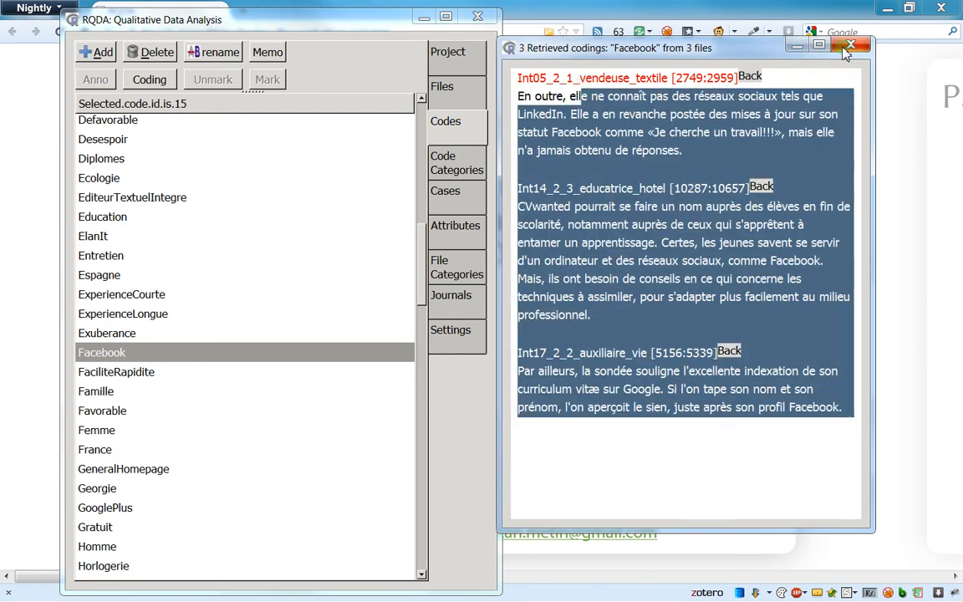
- Close the results, select the Men case and confirm retrieval type is still 'case'
click(849, 45)
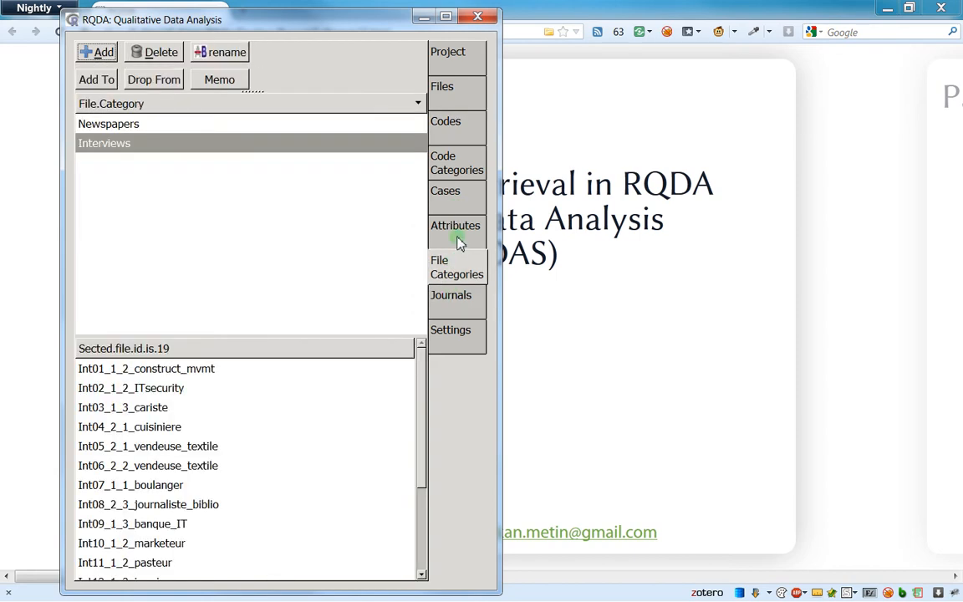
click(445, 190)
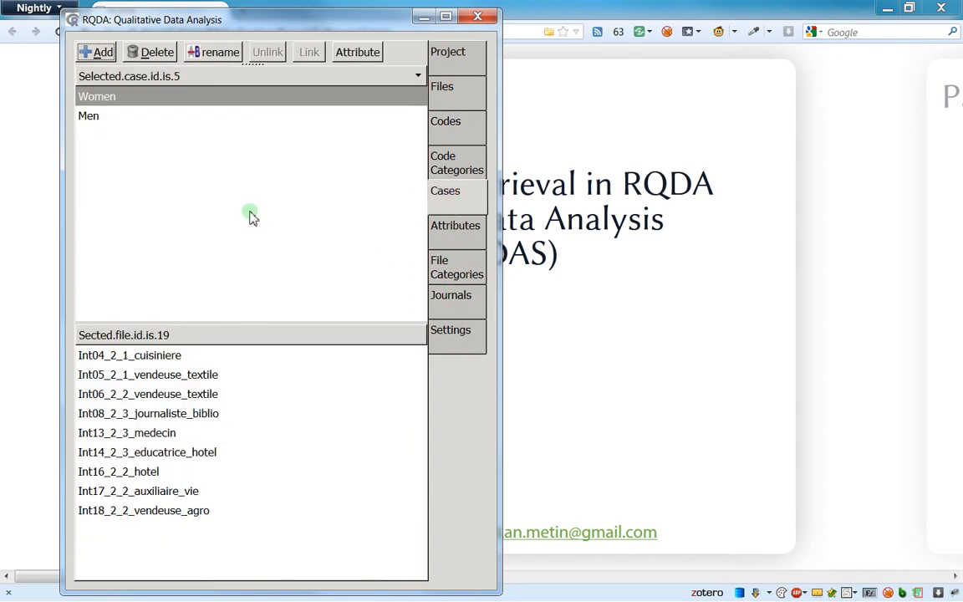
click(89, 116)
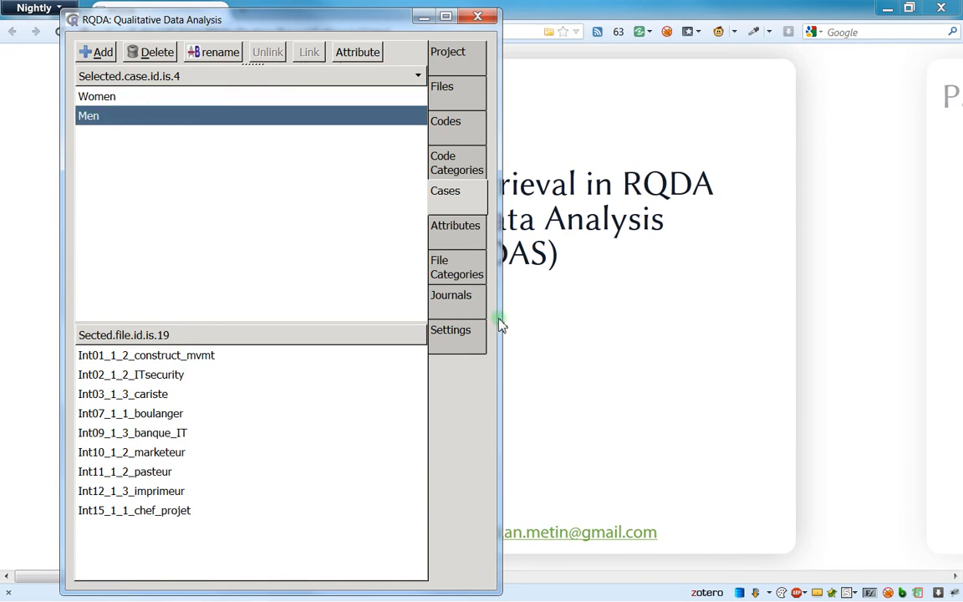
click(450, 329)
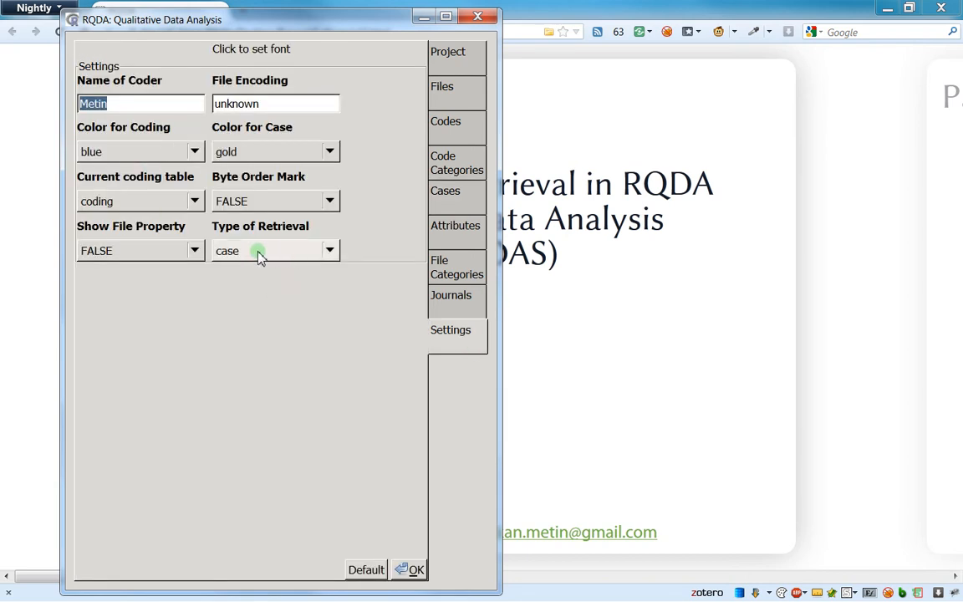
- Return to the cases, then select the Facebook code in the codes list
click(445, 191)
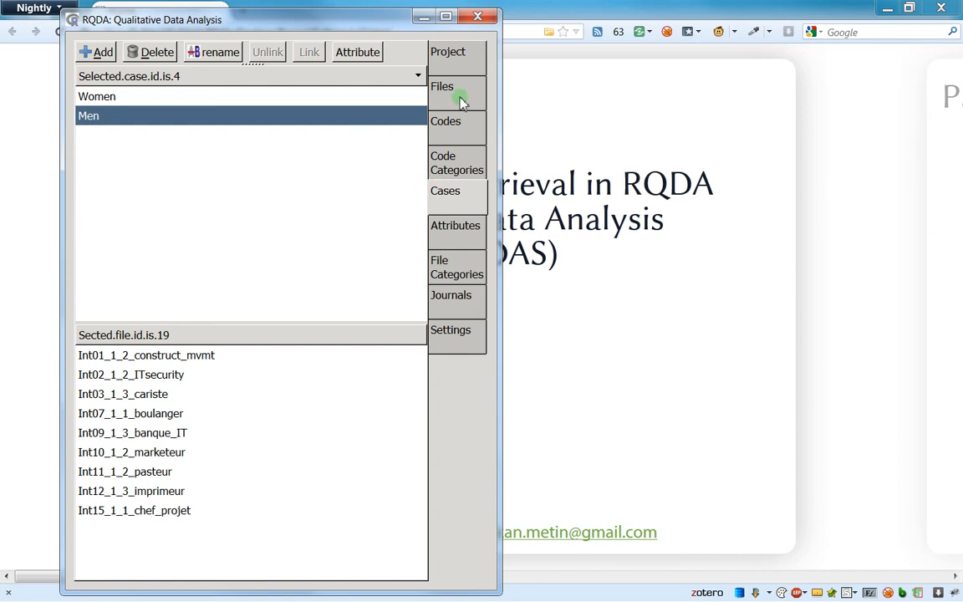
click(445, 121)
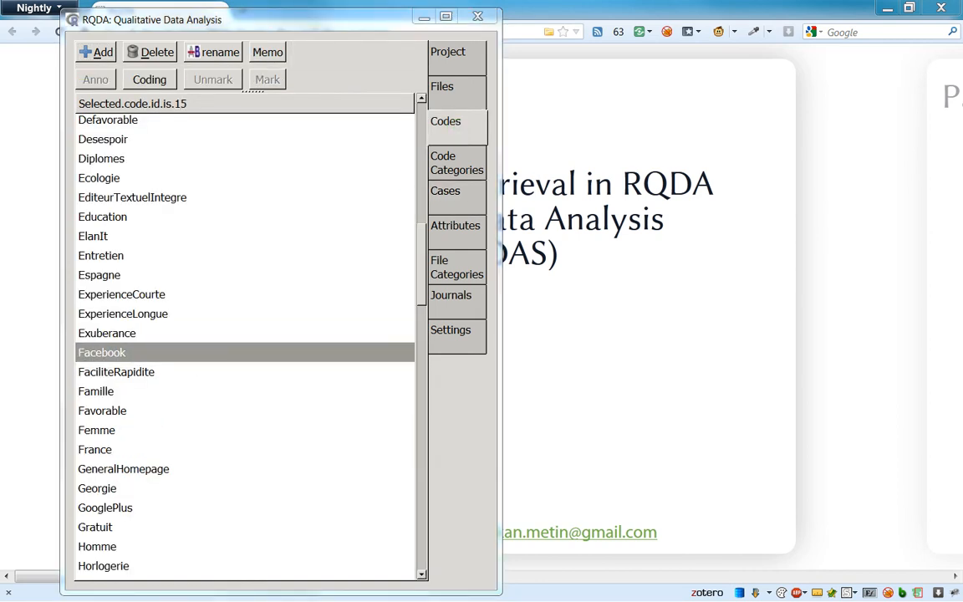
click(149, 81)
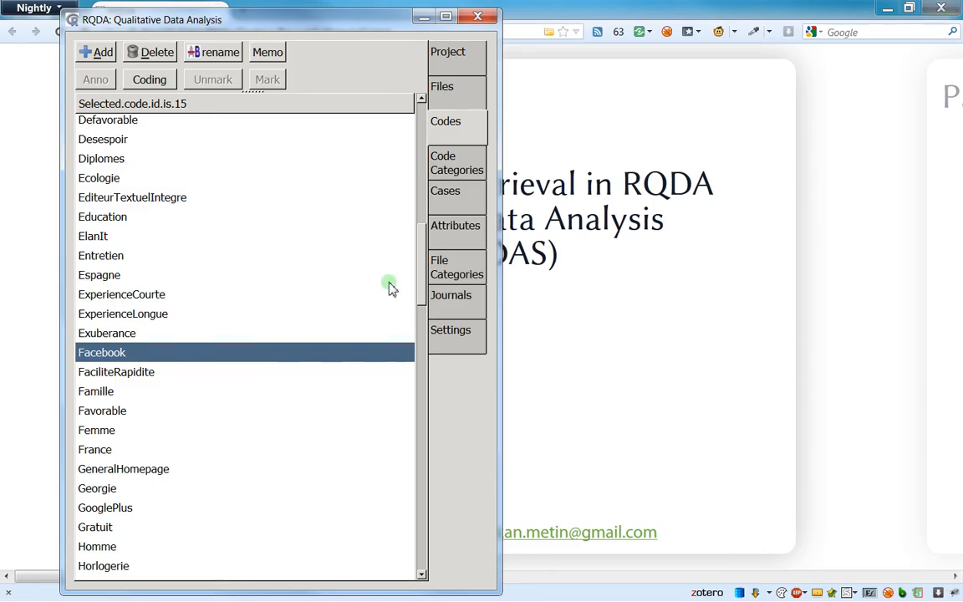
- Set retrieval to unconditional and retrieve Facebook's 12 codings from 10 files, scrolling the results
click(452, 329)
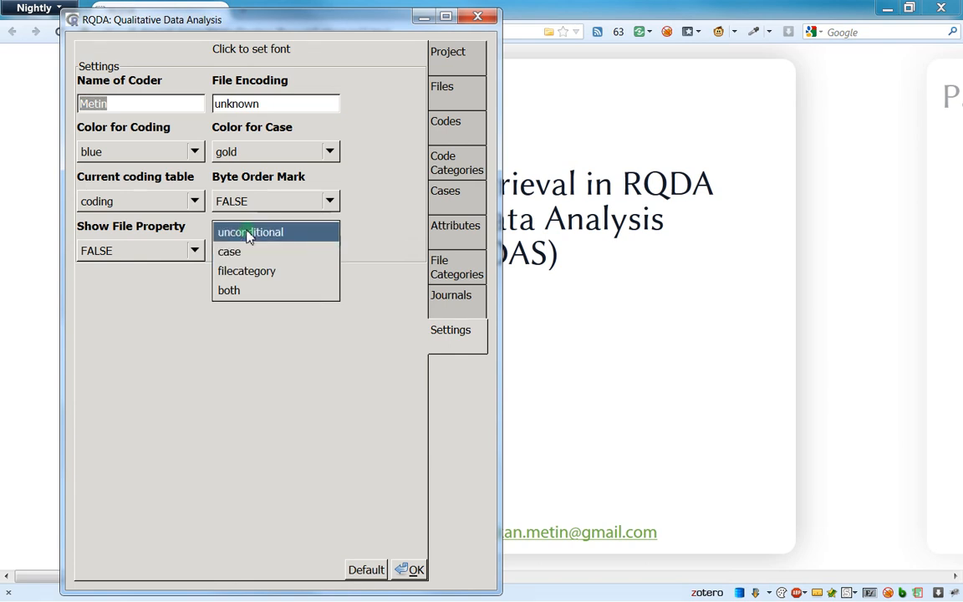
click(251, 231)
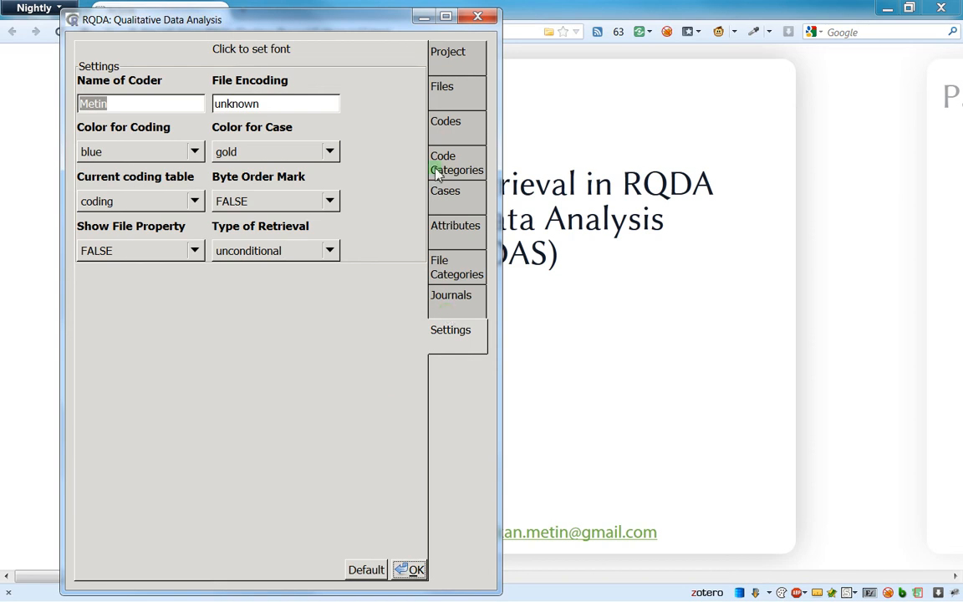
click(445, 120)
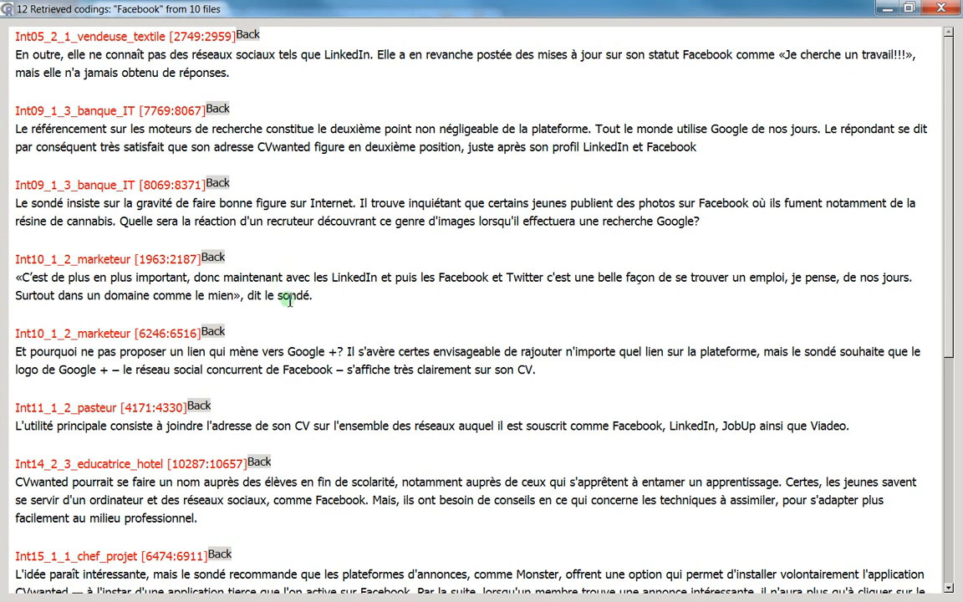
scroll(down, 3)
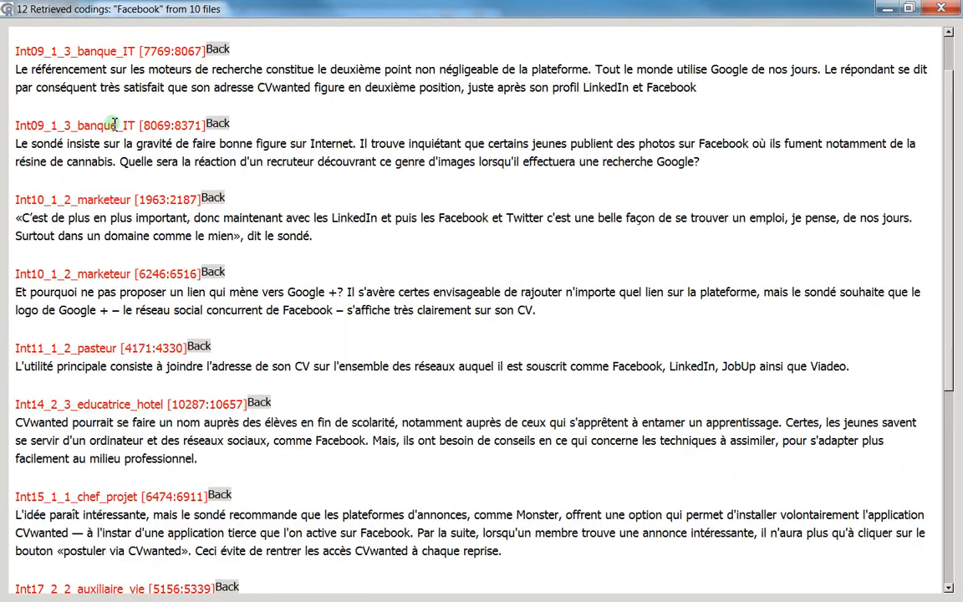
scroll(down, 3)
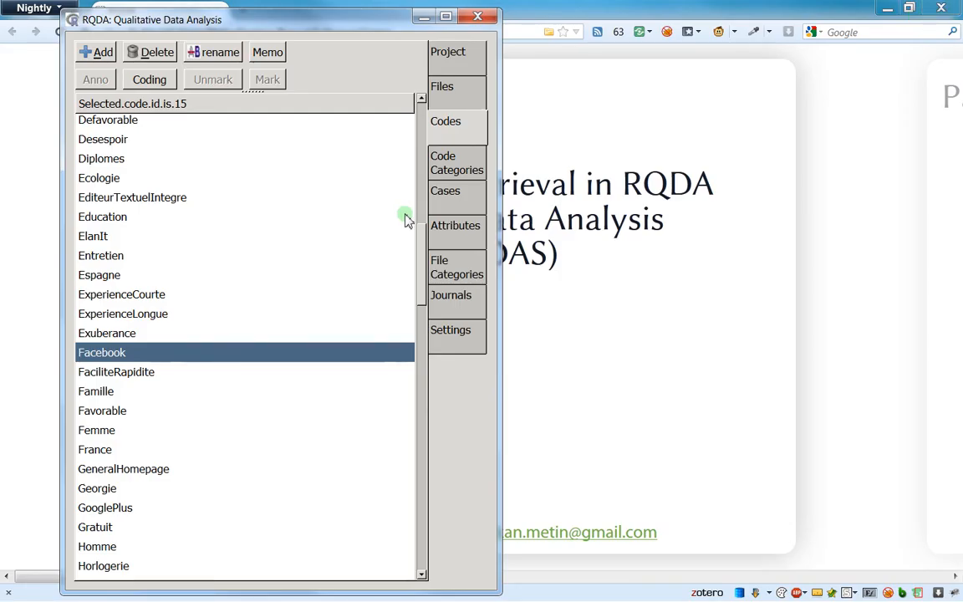
mouse_move(455, 182)
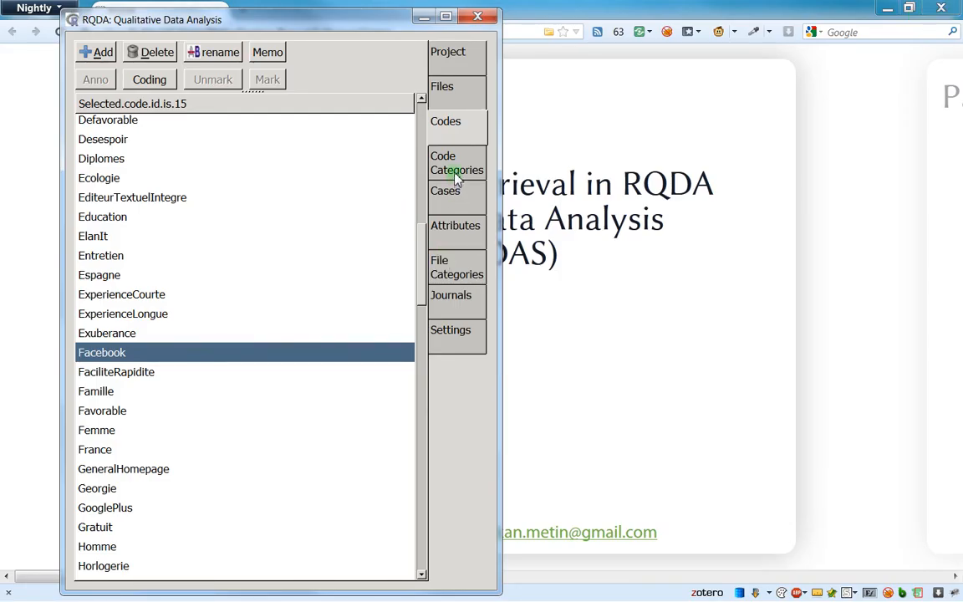
- Set Type of Retrieval to 'both' (cases and file categories) in Settings
click(457, 268)
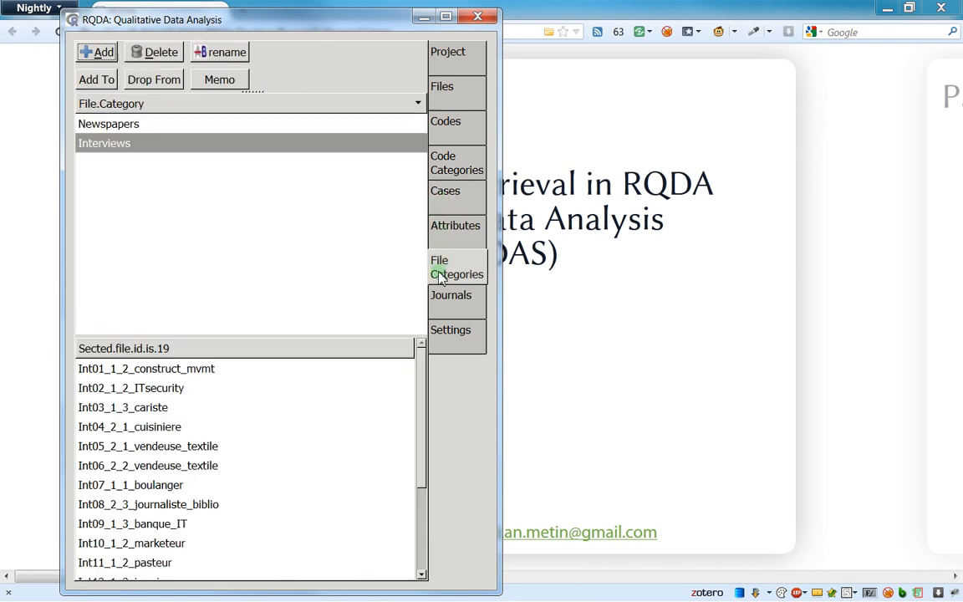
click(451, 330)
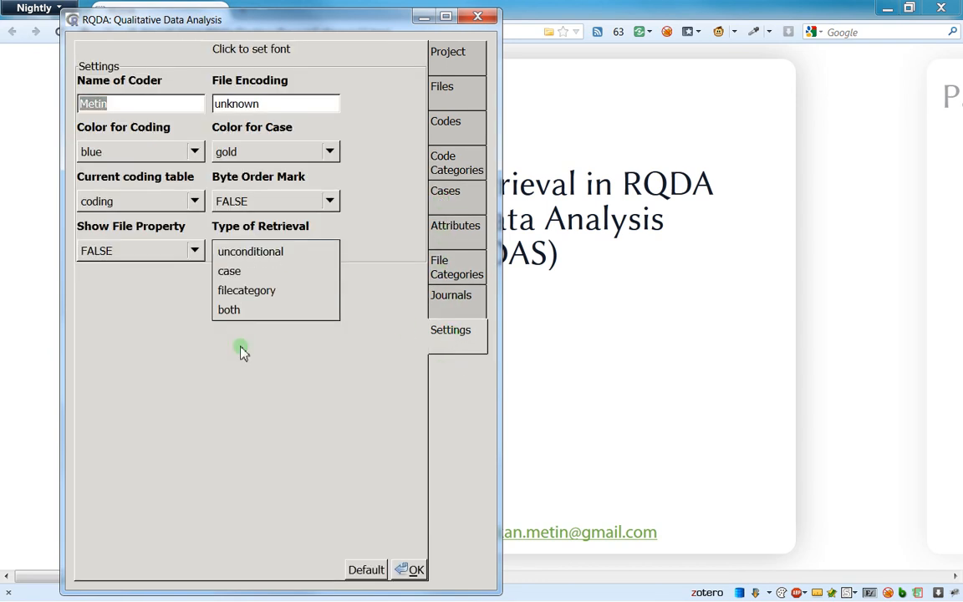
click(227, 310)
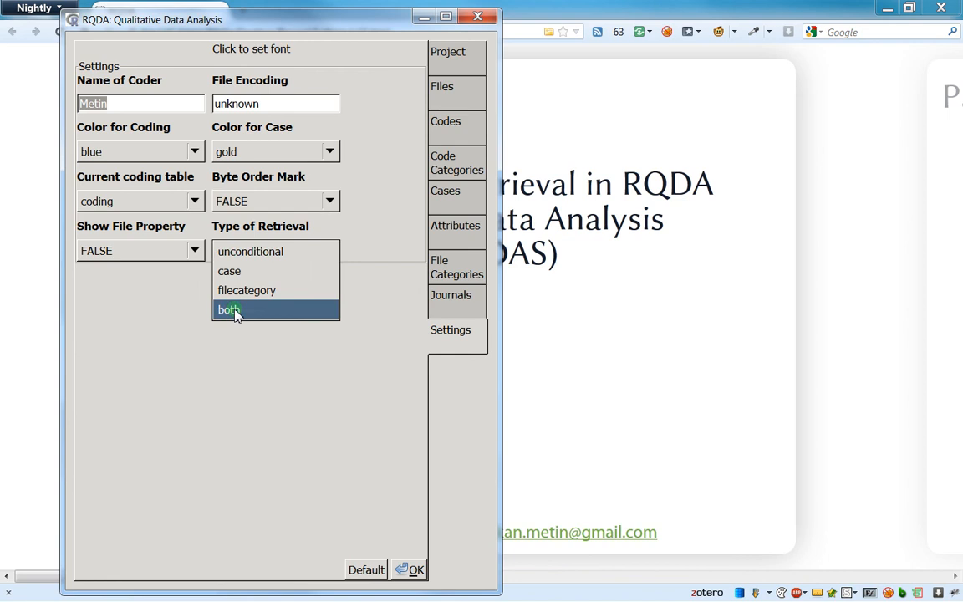
click(229, 310)
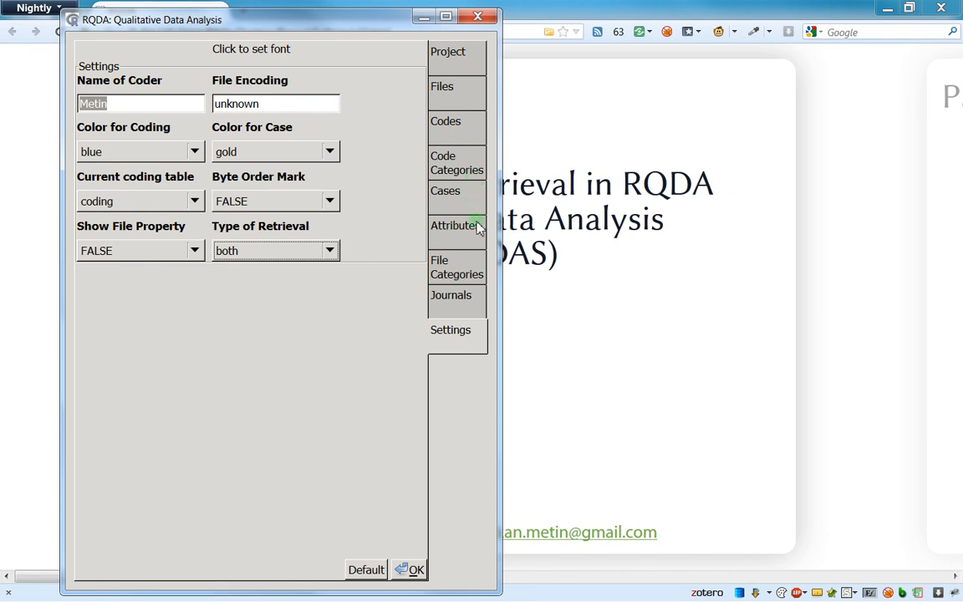
- Compare Cases and File Categories, then list the files in Newspapers and Interviews categories
click(445, 191)
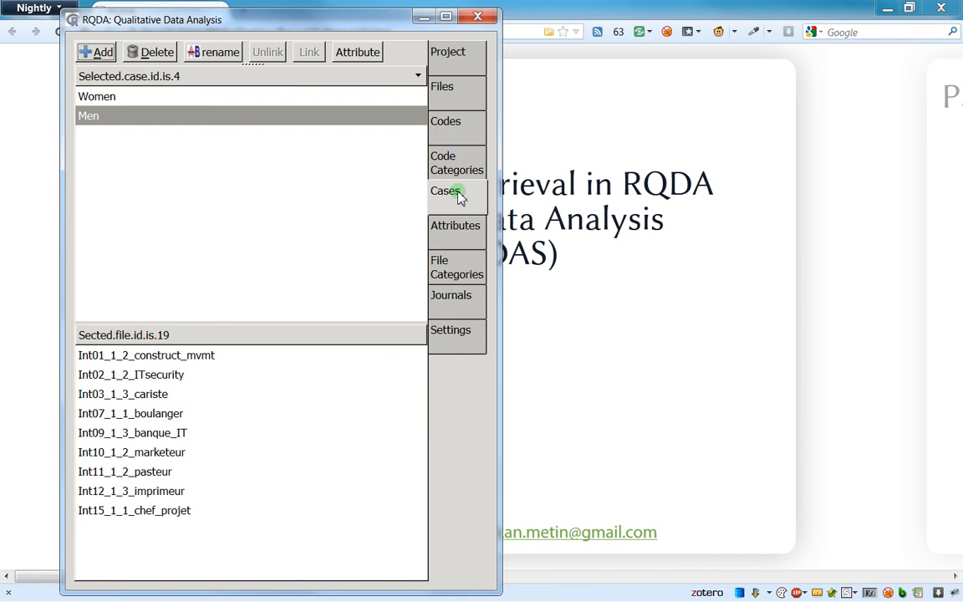
click(457, 268)
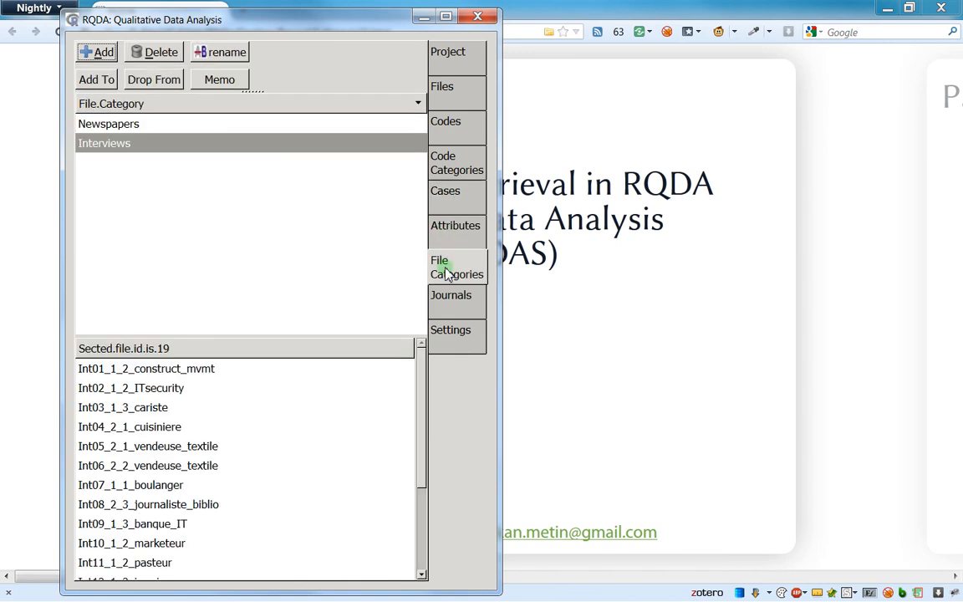
click(445, 191)
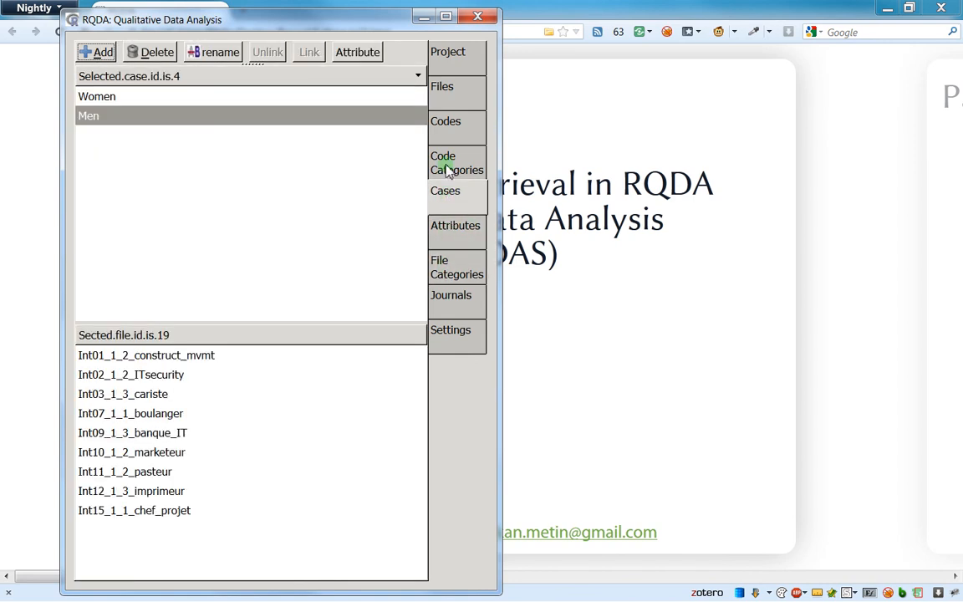
click(456, 268)
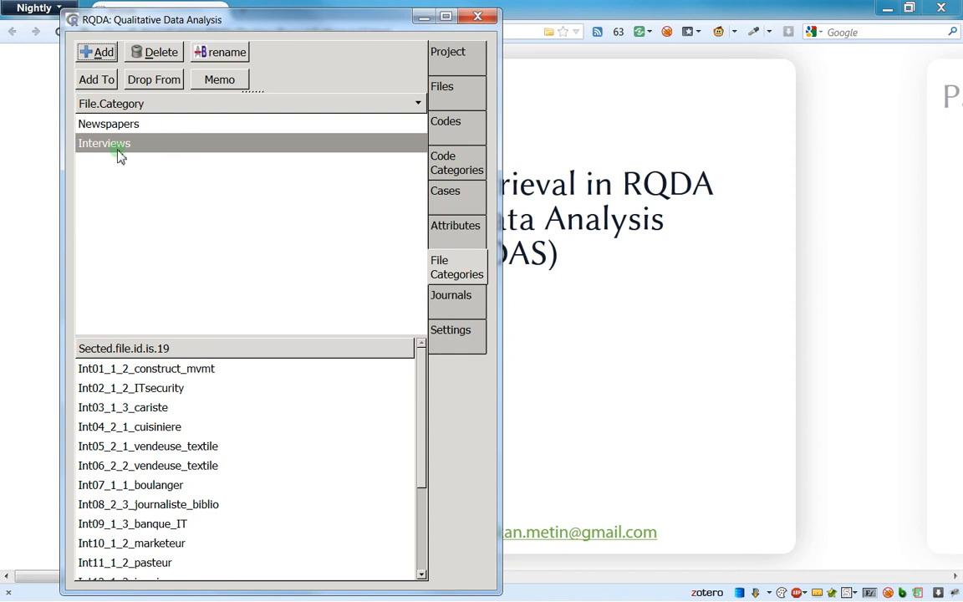
click(107, 123)
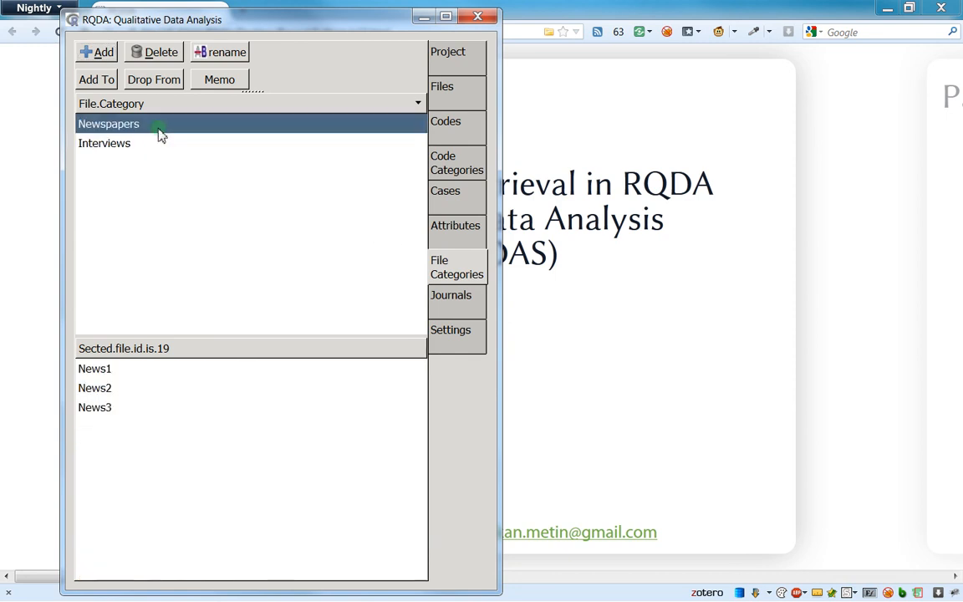
click(104, 144)
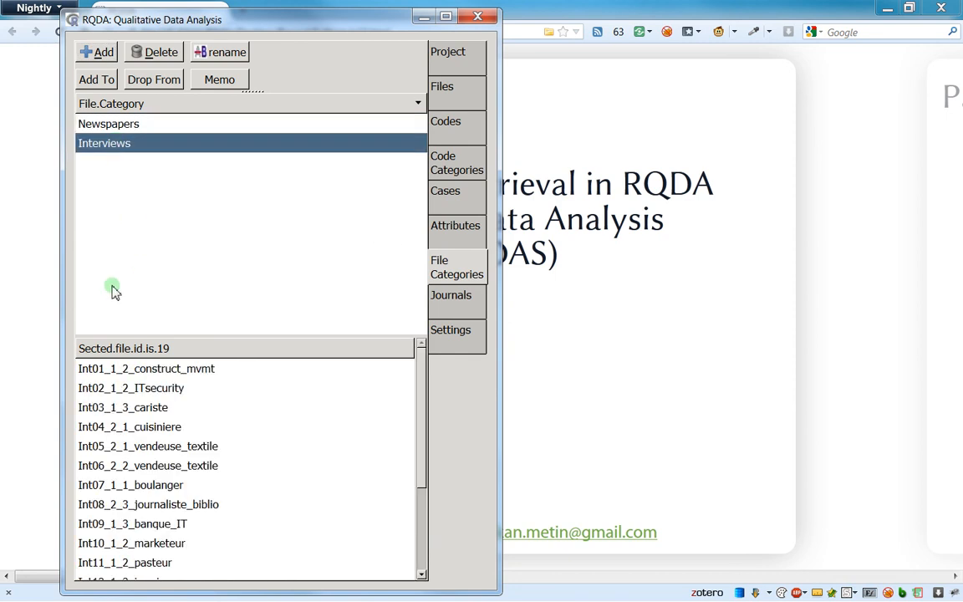